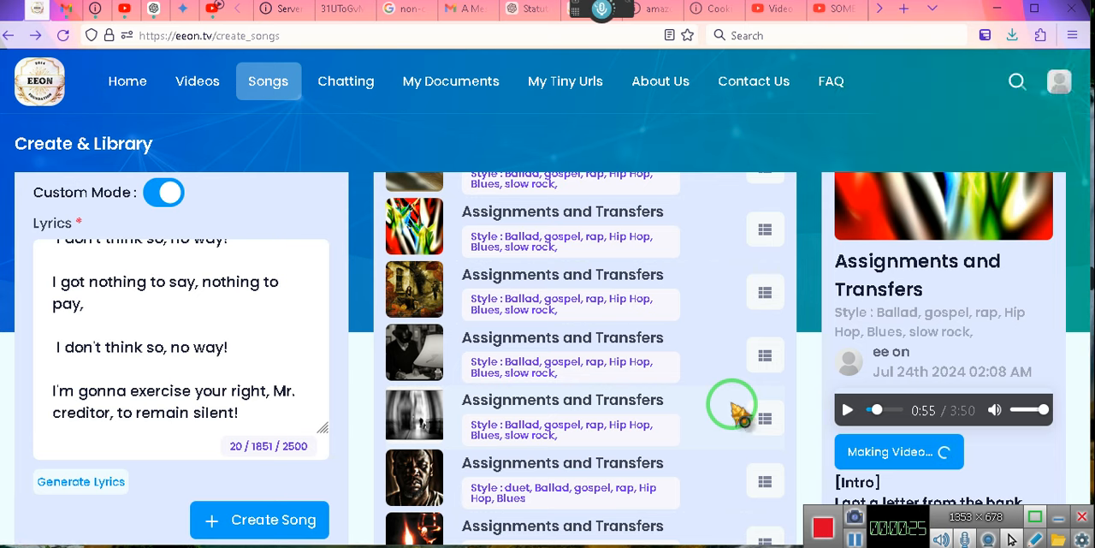
{"action": "mouse_move", "coordinate": [738, 413]}
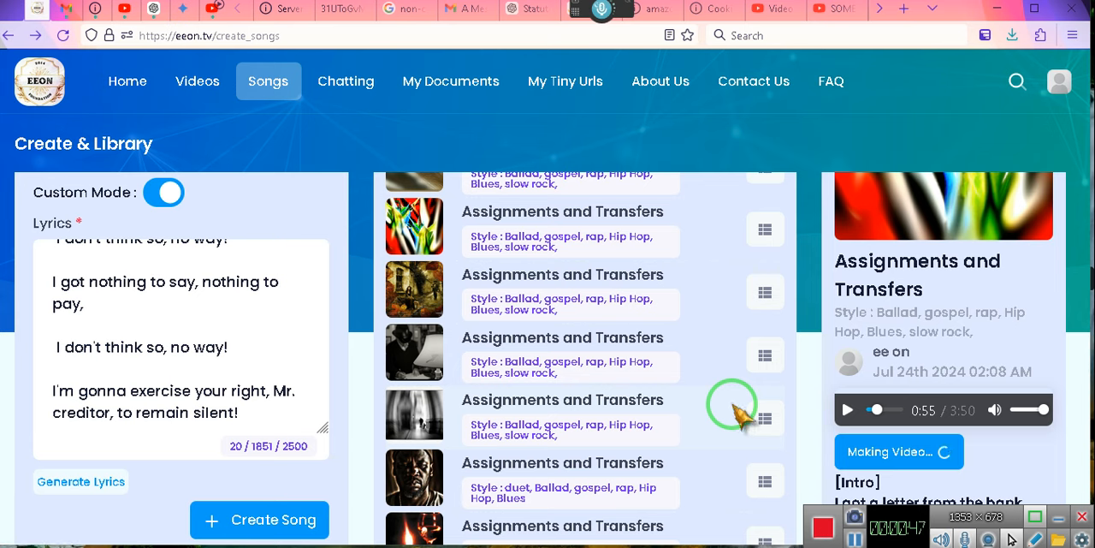
{"action": "mouse_move", "coordinate": [739, 428]}
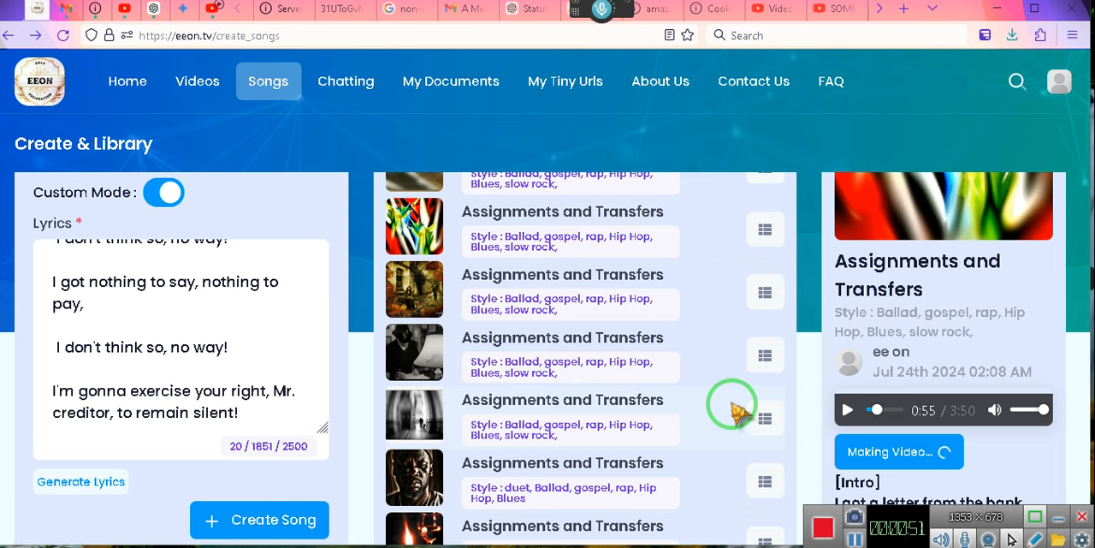
{"action": "mouse_move", "coordinate": [736, 424]}
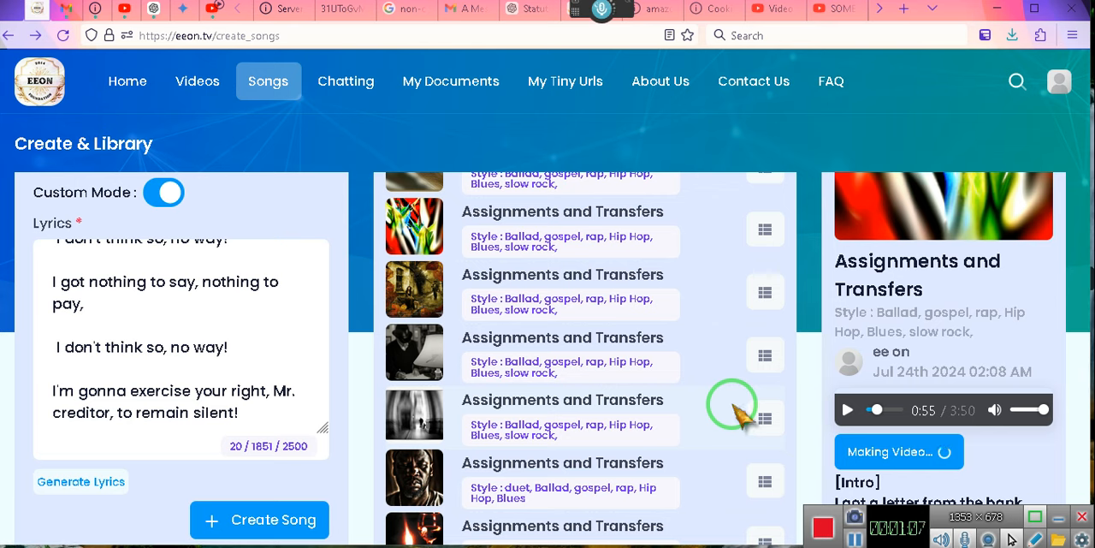
{"action": "mouse_move", "coordinate": [734, 419]}
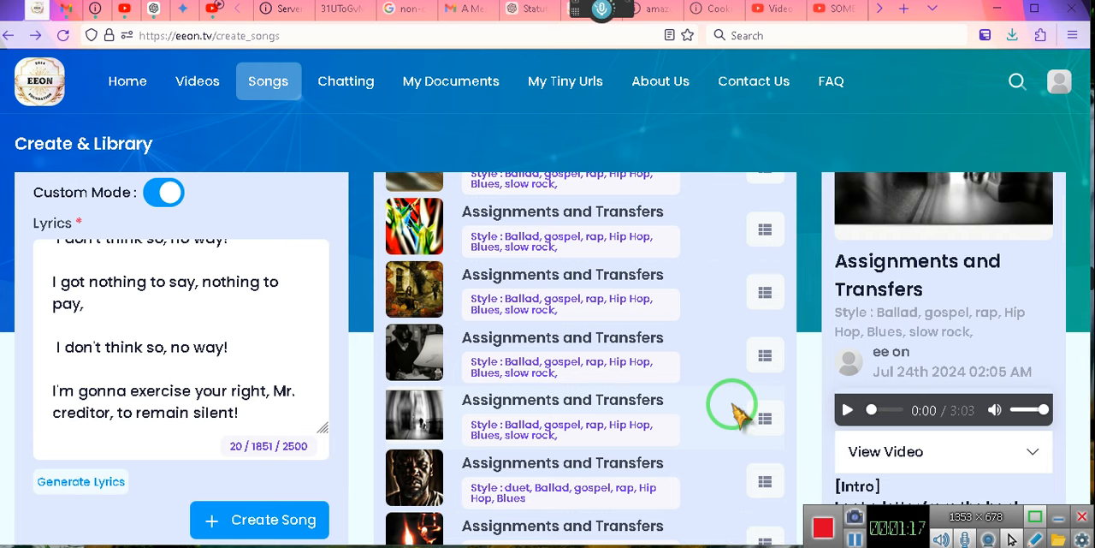
{"action": "mouse_move", "coordinate": [765, 481]}
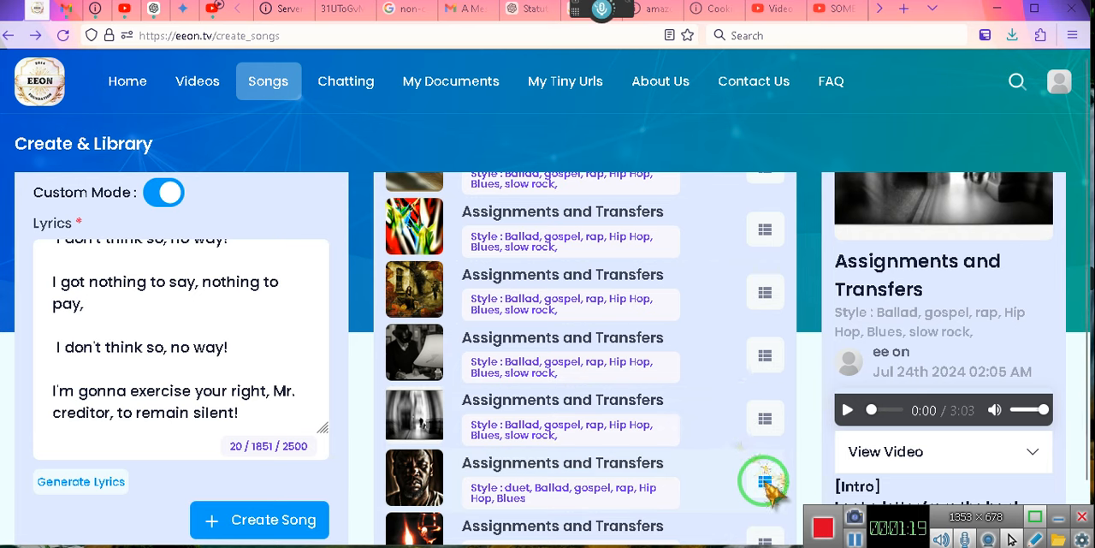
Select the duet 'Assignments and Transfers' version and reveal its View, Extend, Download and Delete actions.
{"action": "left_click", "coordinate": [764, 479]}
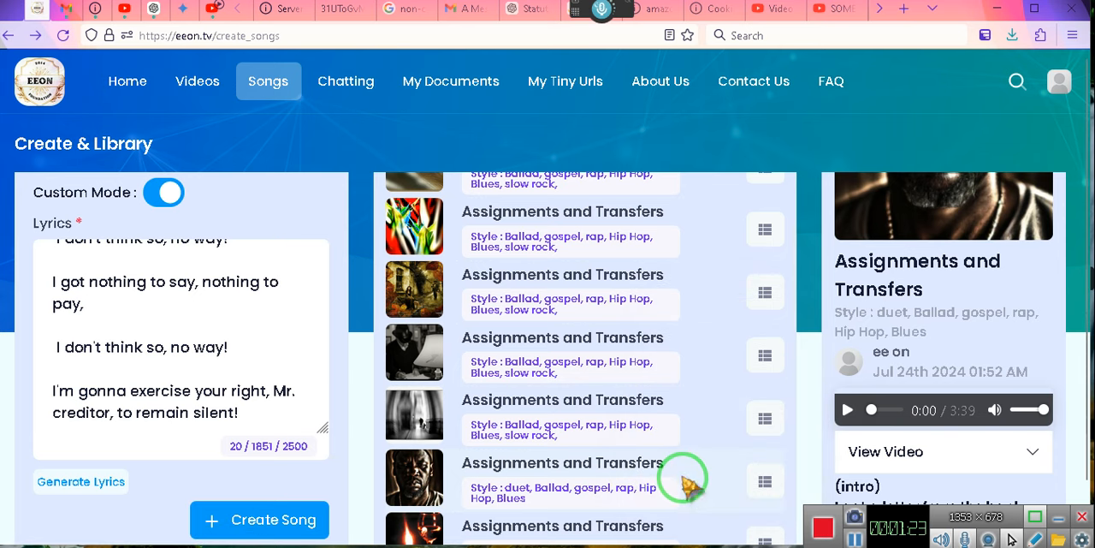
{"action": "mouse_move", "coordinate": [684, 479]}
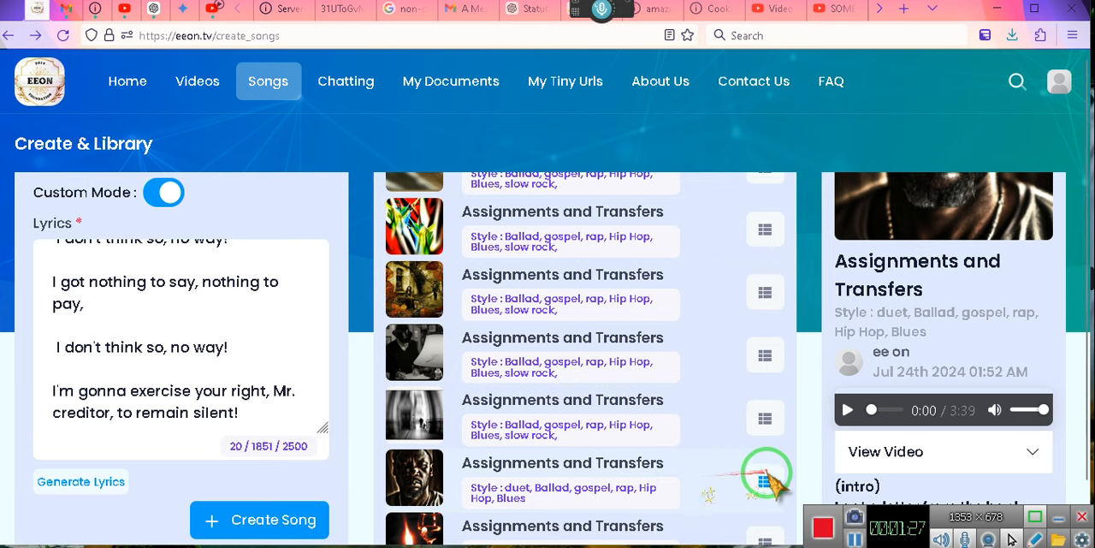
{"action": "left_click", "coordinate": [764, 481]}
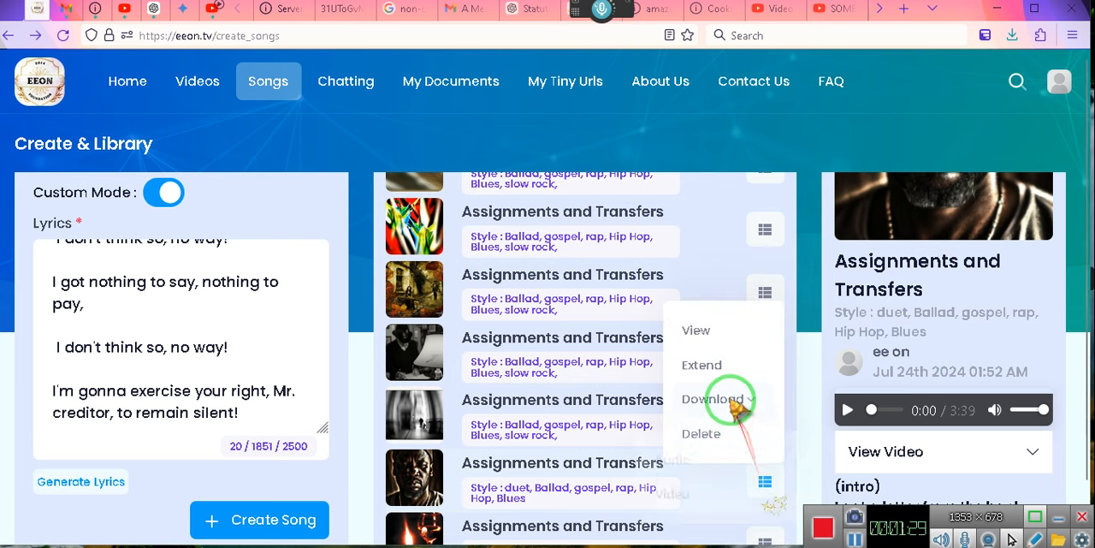
Download the duet's video as an MP4 to Videos, appending 'Soulful' to the file name.
{"action": "left_click", "coordinate": [707, 399]}
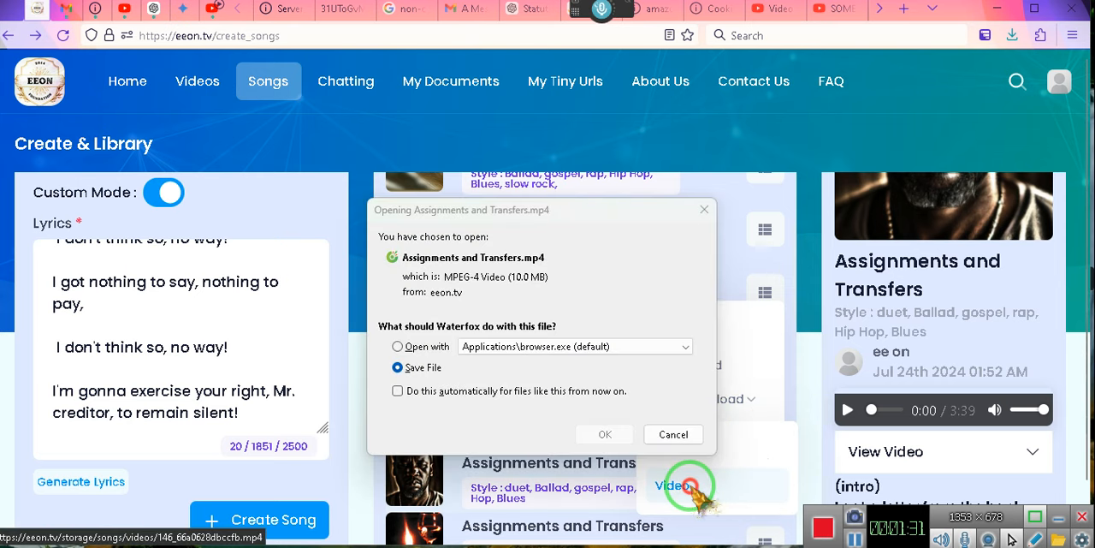
{"action": "mouse_move", "coordinate": [629, 385]}
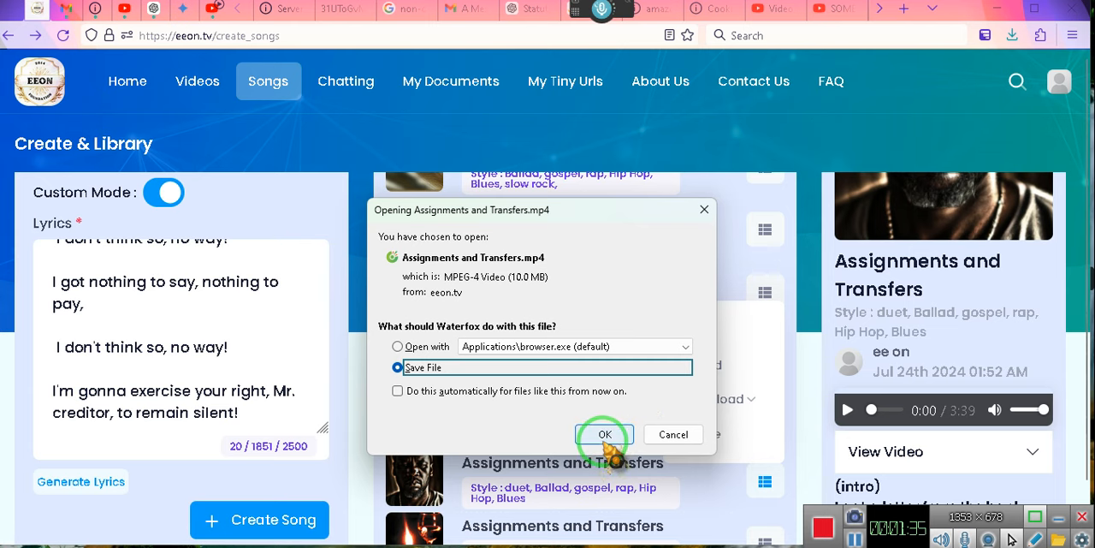
{"action": "left_click", "coordinate": [604, 434]}
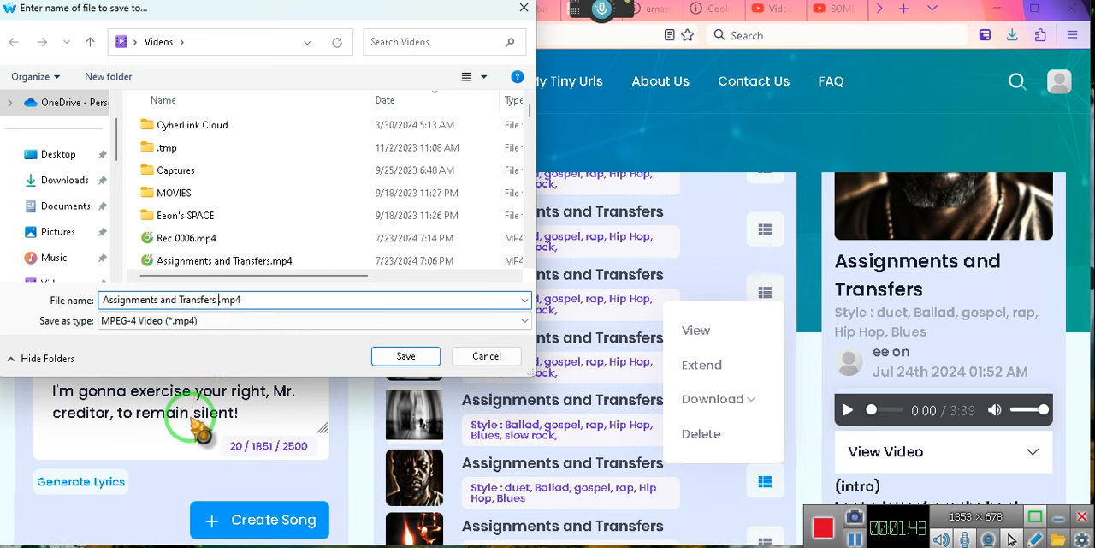
{"action": "type", "text": "Soul"}
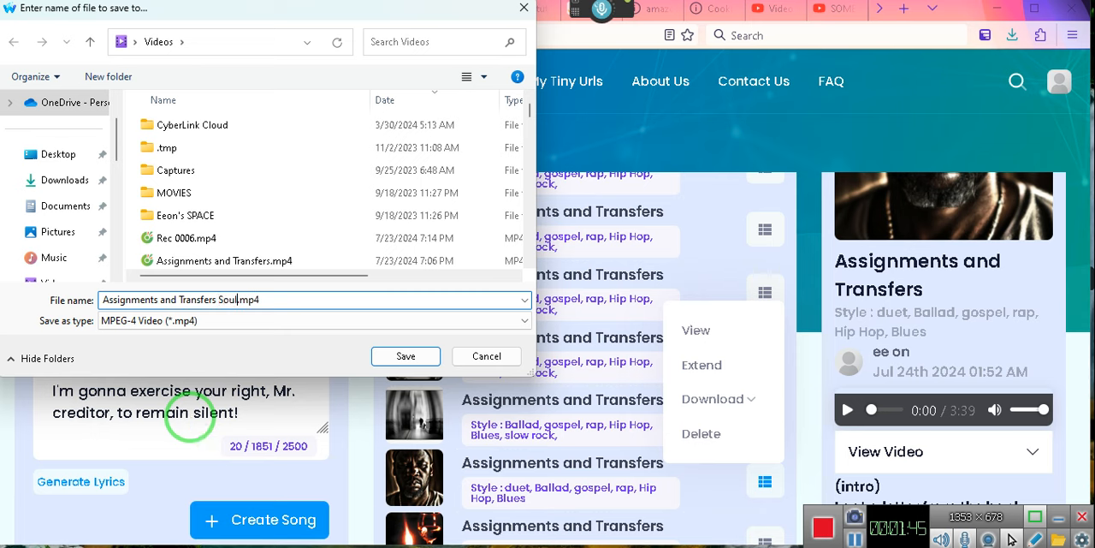
{"action": "type", "text": "ful"}
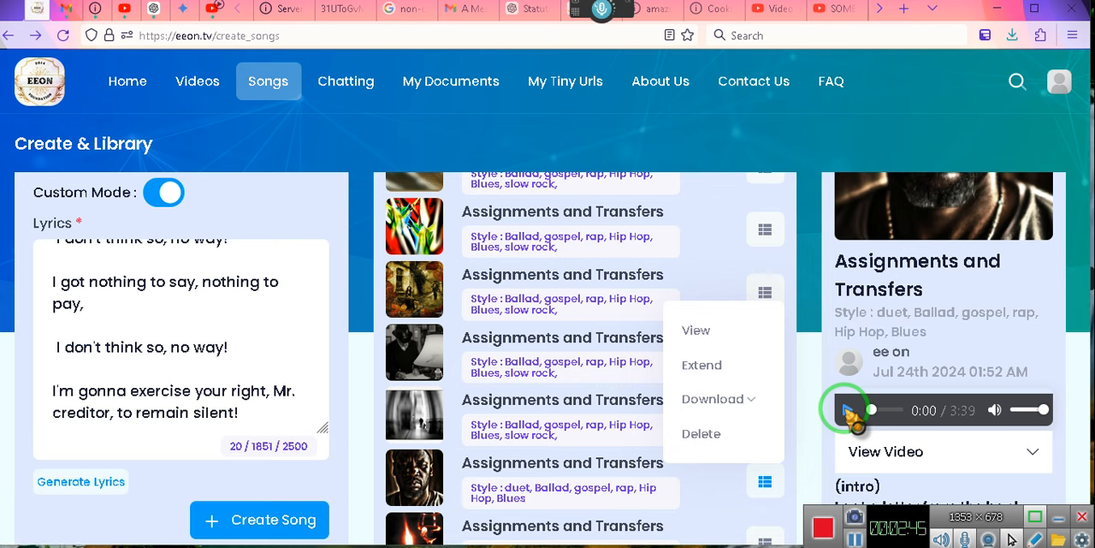
Play and pause the duet version, briefly starting the autumn-thumbnail song preview.
{"action": "left_click", "coordinate": [844, 409]}
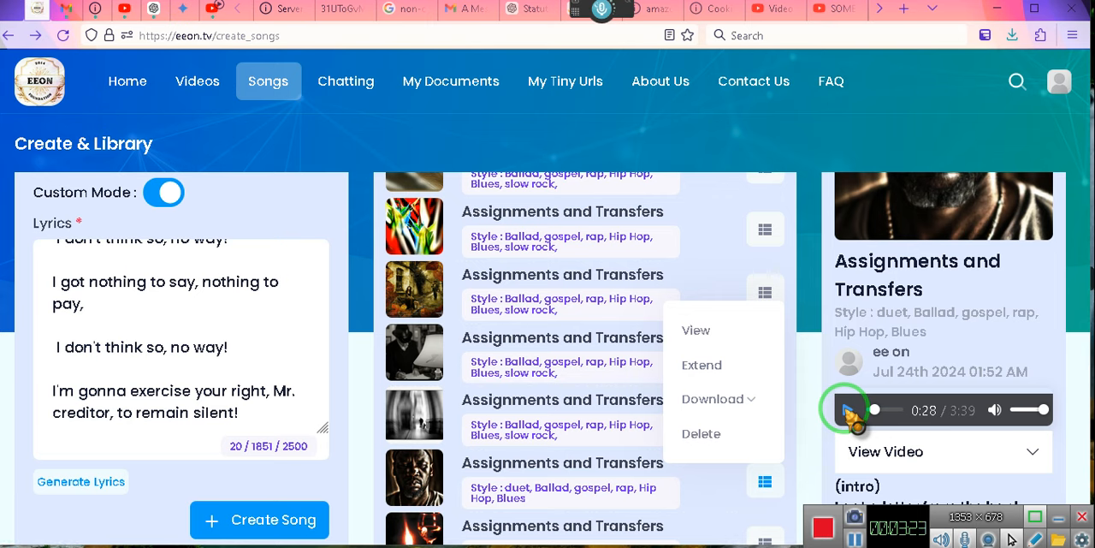
{"action": "left_click", "coordinate": [848, 410]}
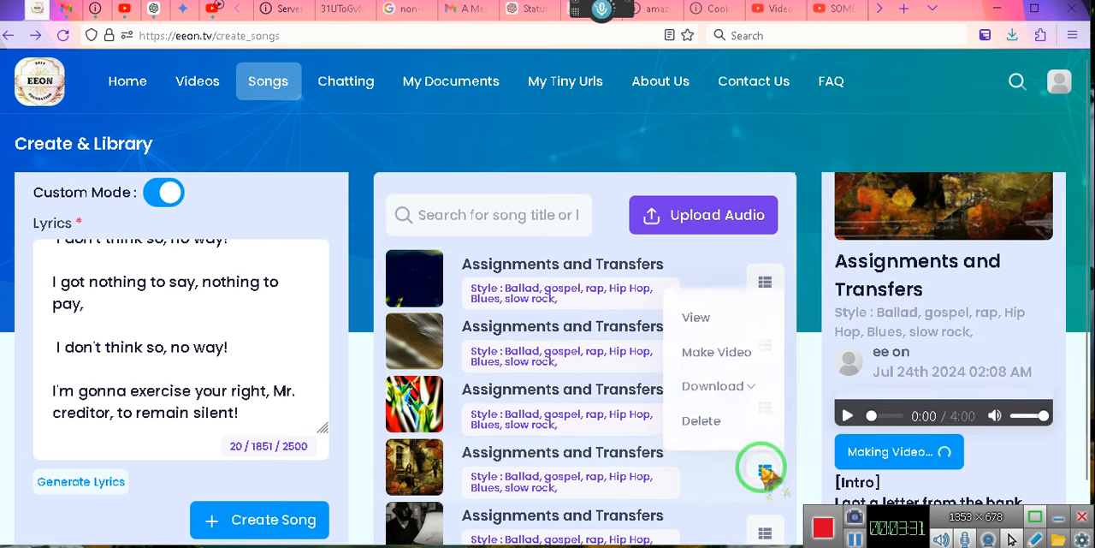
{"action": "left_click", "coordinate": [848, 415]}
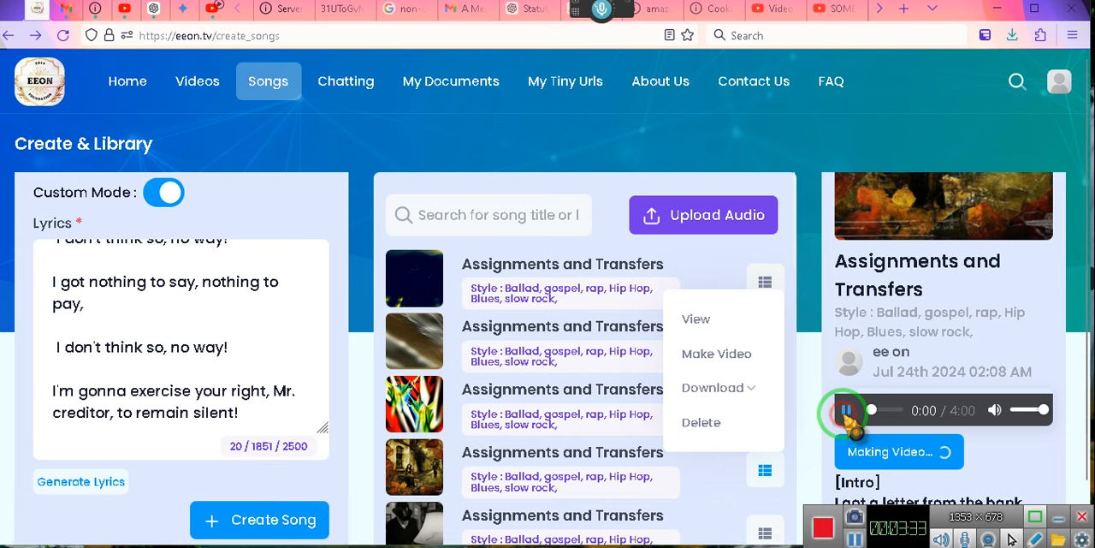
{"action": "left_click", "coordinate": [845, 410]}
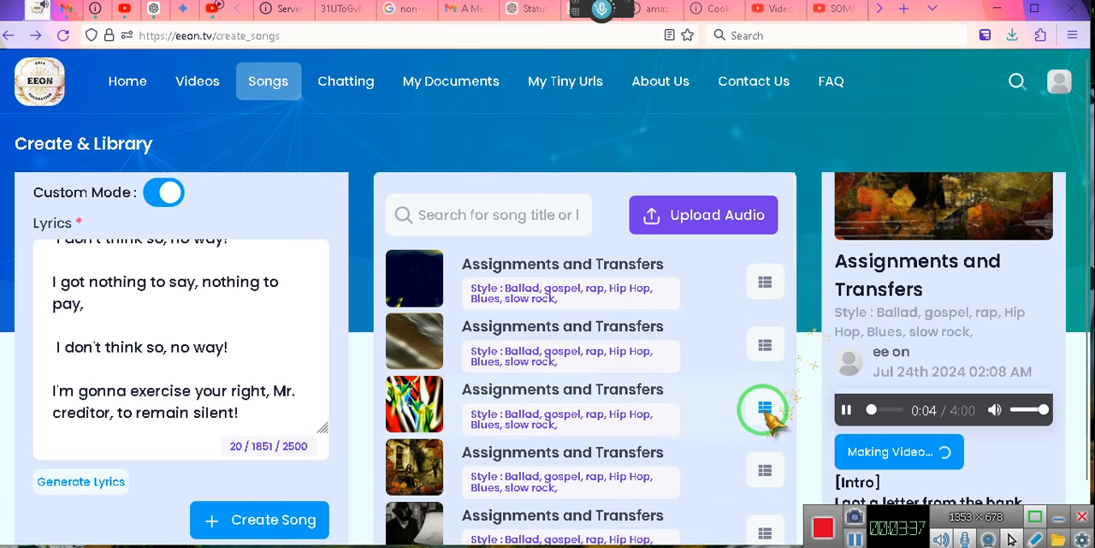
View the colourful-thumbnail 3:50 'Assignments and Transfers' version and play its preview.
{"action": "left_click", "coordinate": [762, 407]}
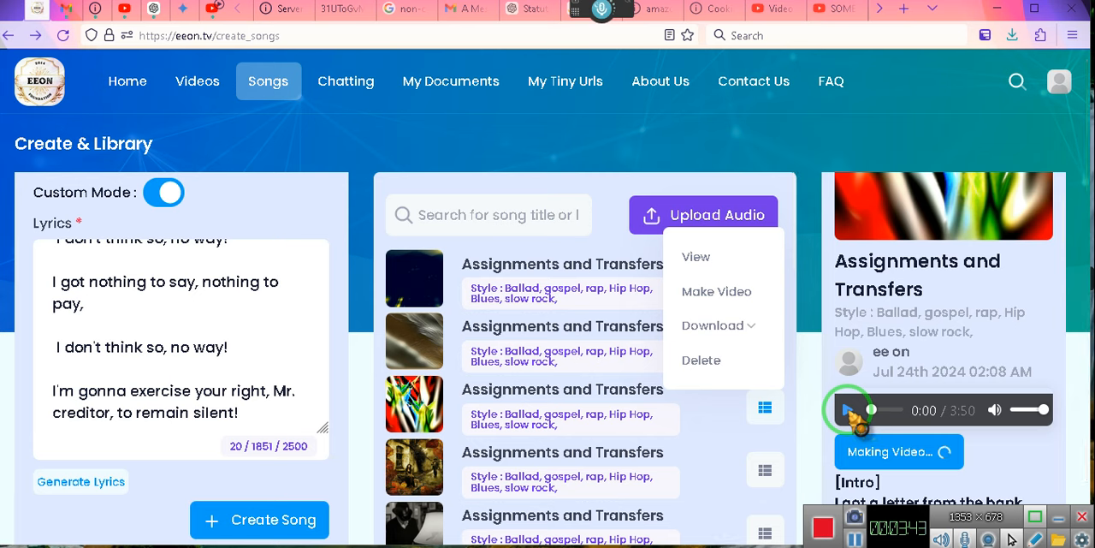
{"action": "left_click", "coordinate": [846, 410]}
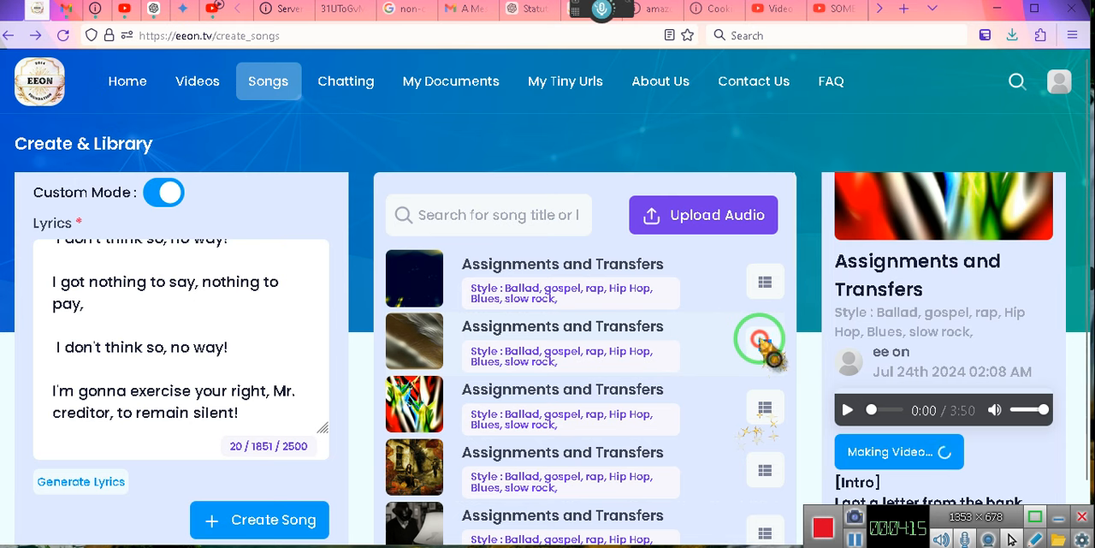
View the starry-thumbnail 4:00 version with a finished video and start playing it.
{"action": "left_click", "coordinate": [765, 343]}
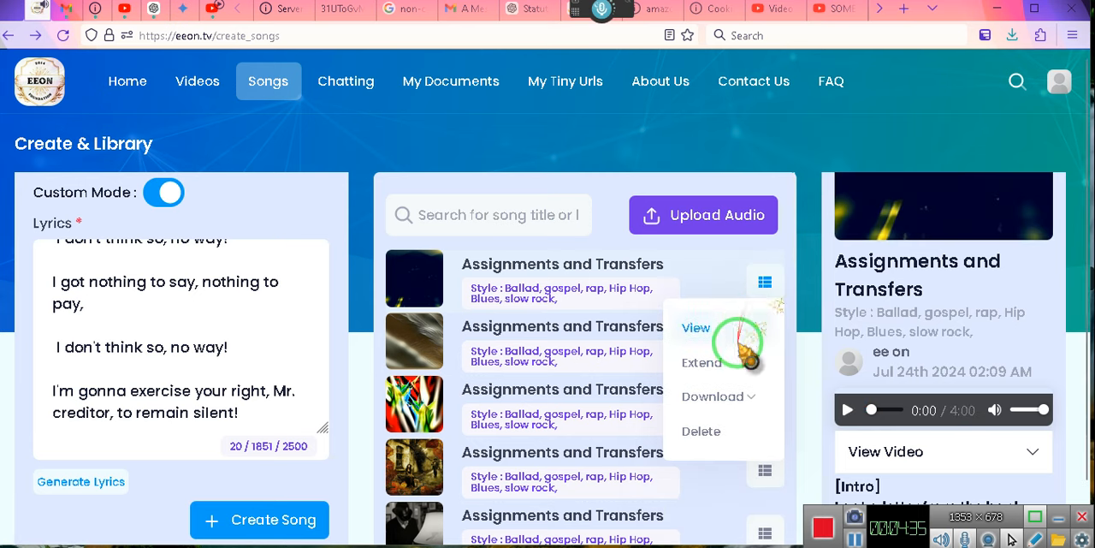
{"action": "mouse_move", "coordinate": [849, 424]}
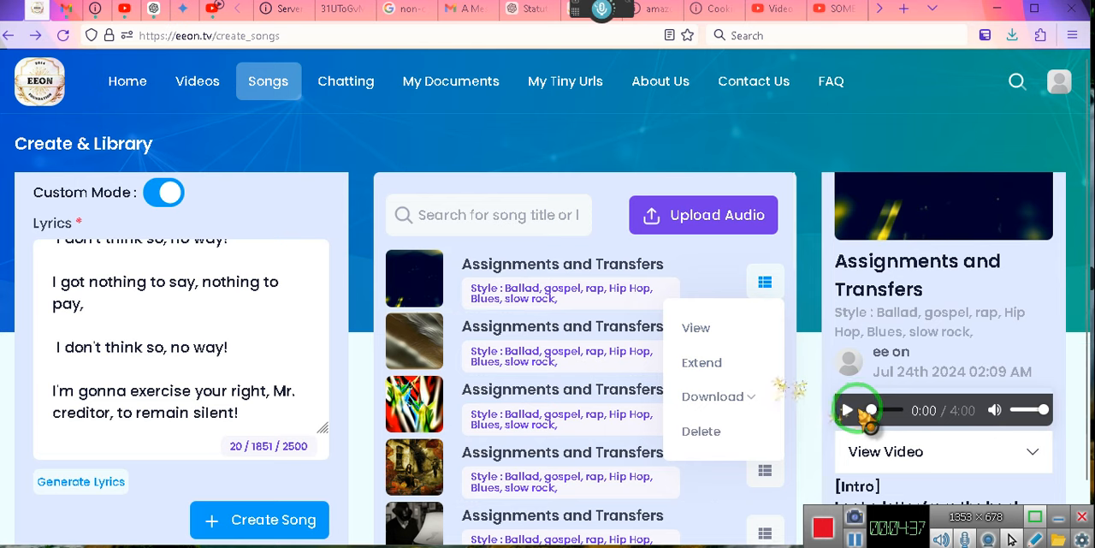
{"action": "left_click", "coordinate": [848, 410]}
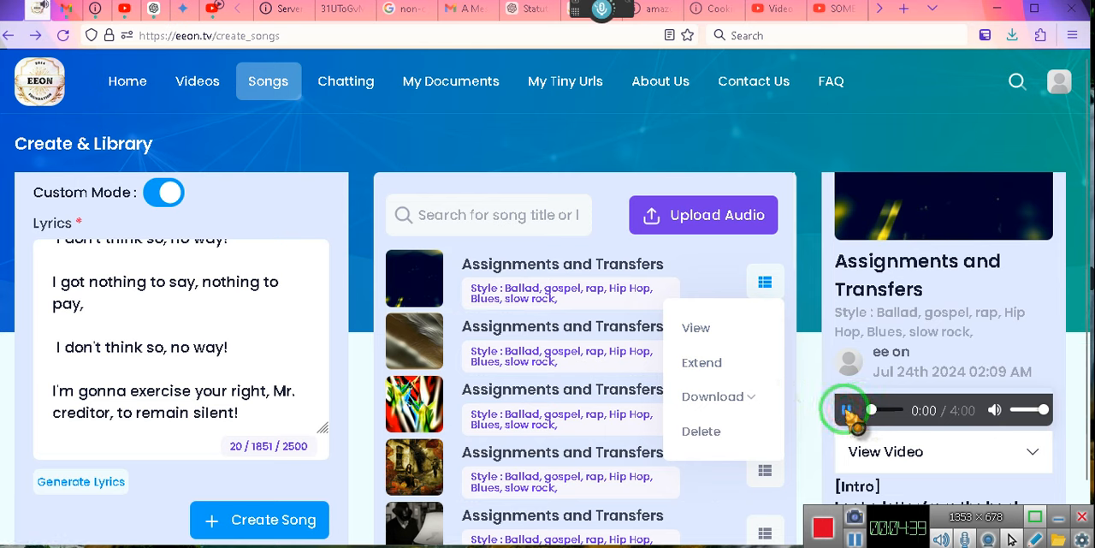
{"action": "left_click", "coordinate": [846, 410]}
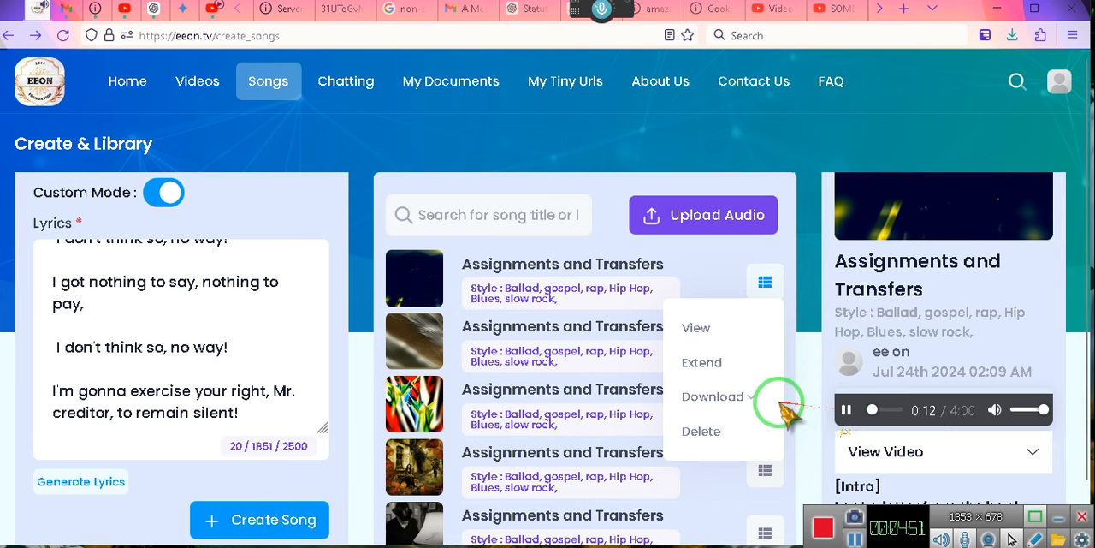
Download the starry song's video as an MP4 named 'Assignments and Transfers fist full of tears' into Videos.
{"action": "left_click", "coordinate": [713, 396]}
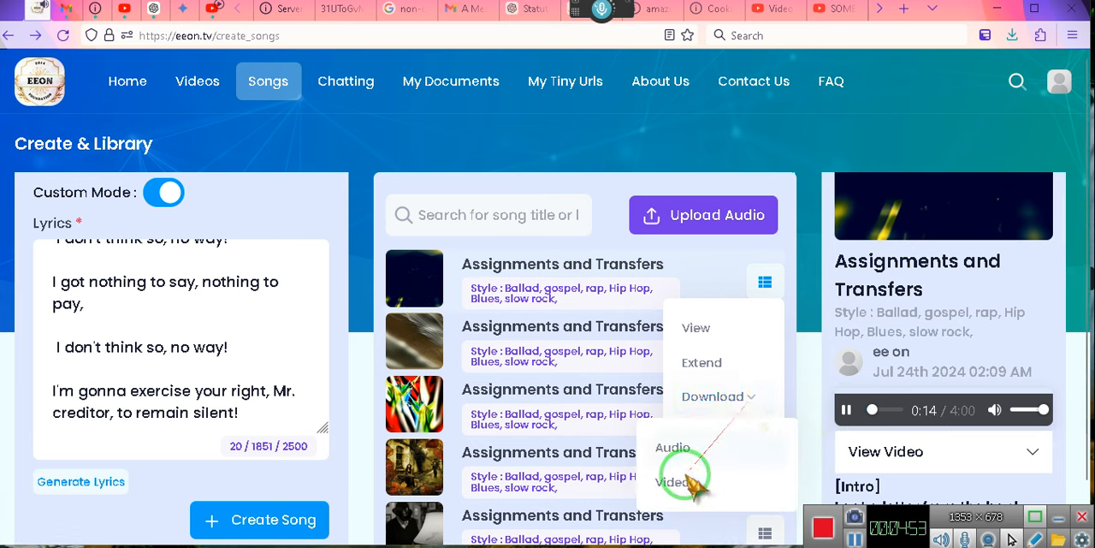
{"action": "left_click", "coordinate": [685, 484]}
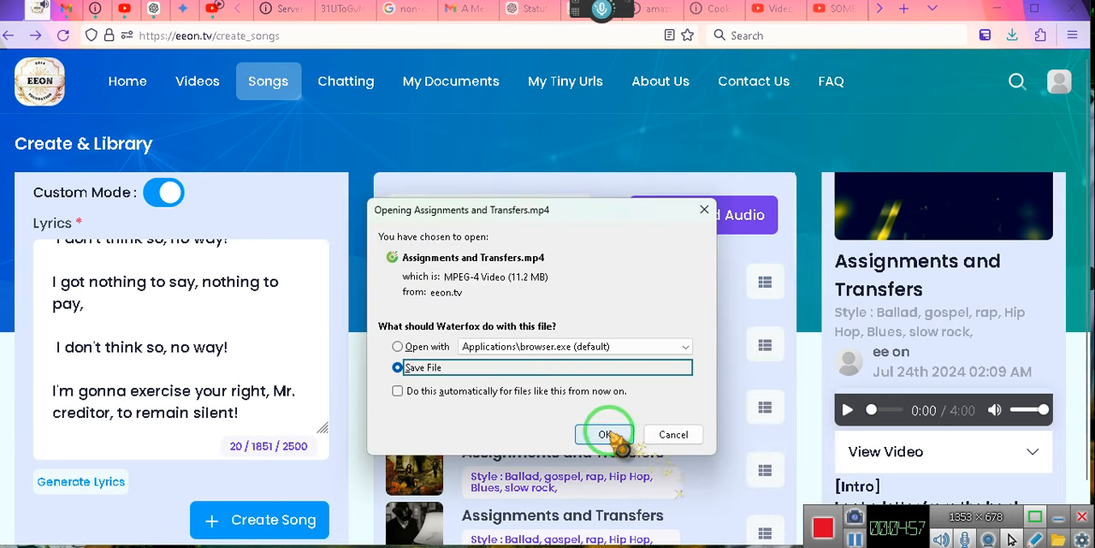
{"action": "left_click", "coordinate": [606, 434]}
{"action": "type", "text": "Assignments and Transfers fist full of tears.mp4"}
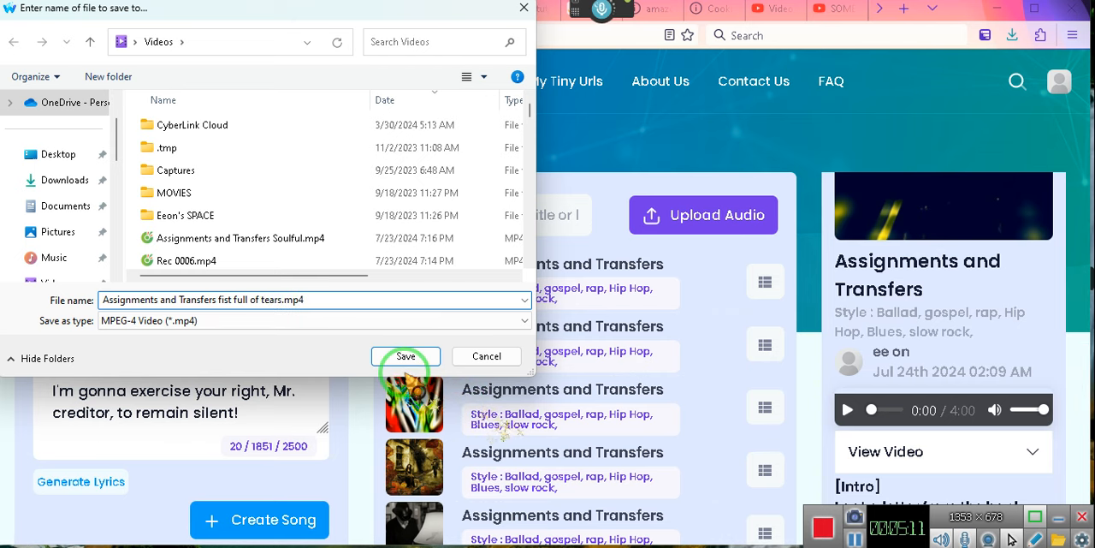
{"action": "left_click", "coordinate": [406, 356]}
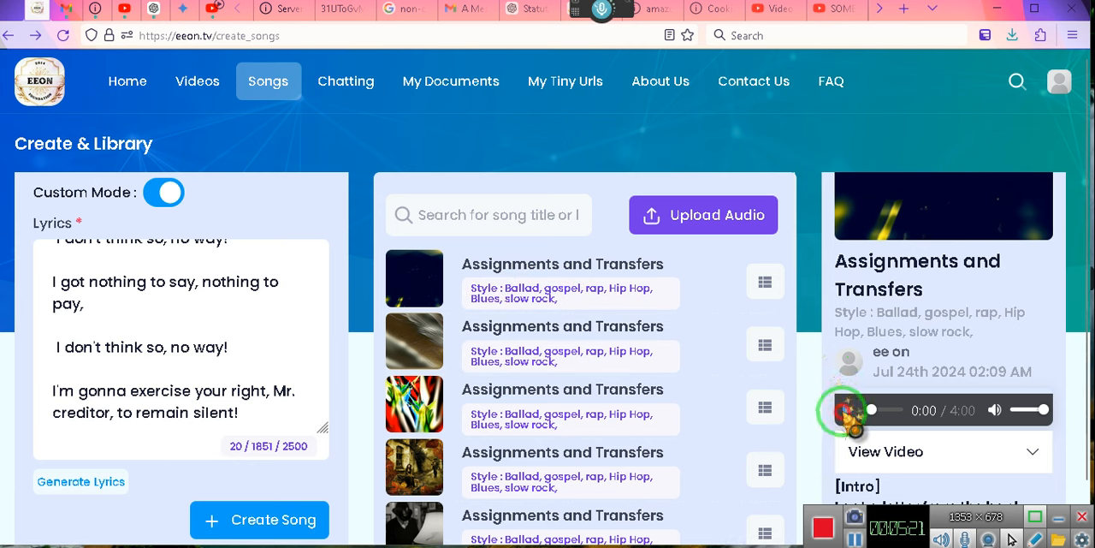
Play the starry-thumbnail 4:00 version nearly to the end and pause it at 3:47.
{"action": "left_click", "coordinate": [844, 410]}
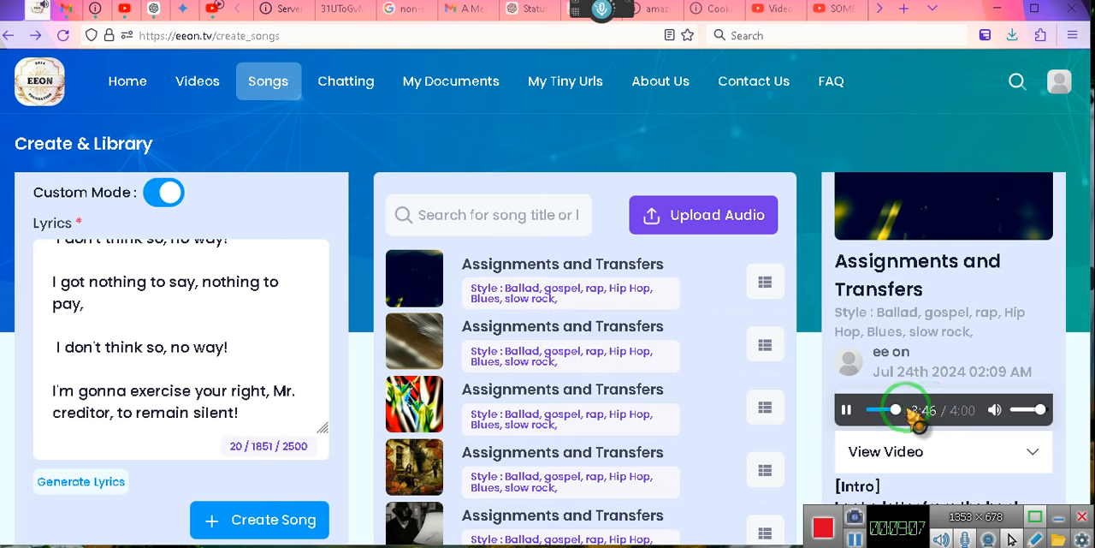
{"action": "left_click", "coordinate": [848, 409]}
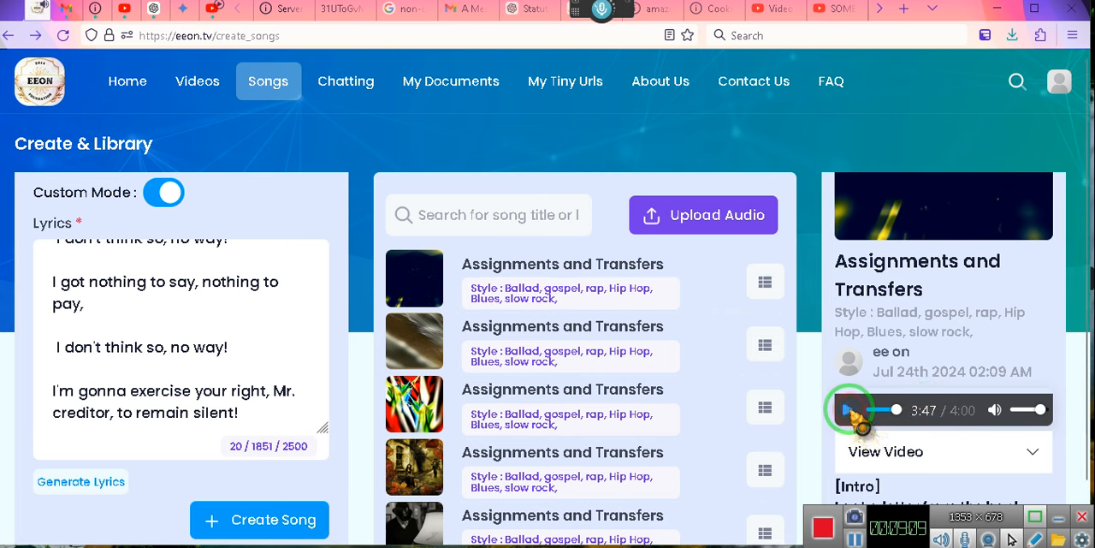